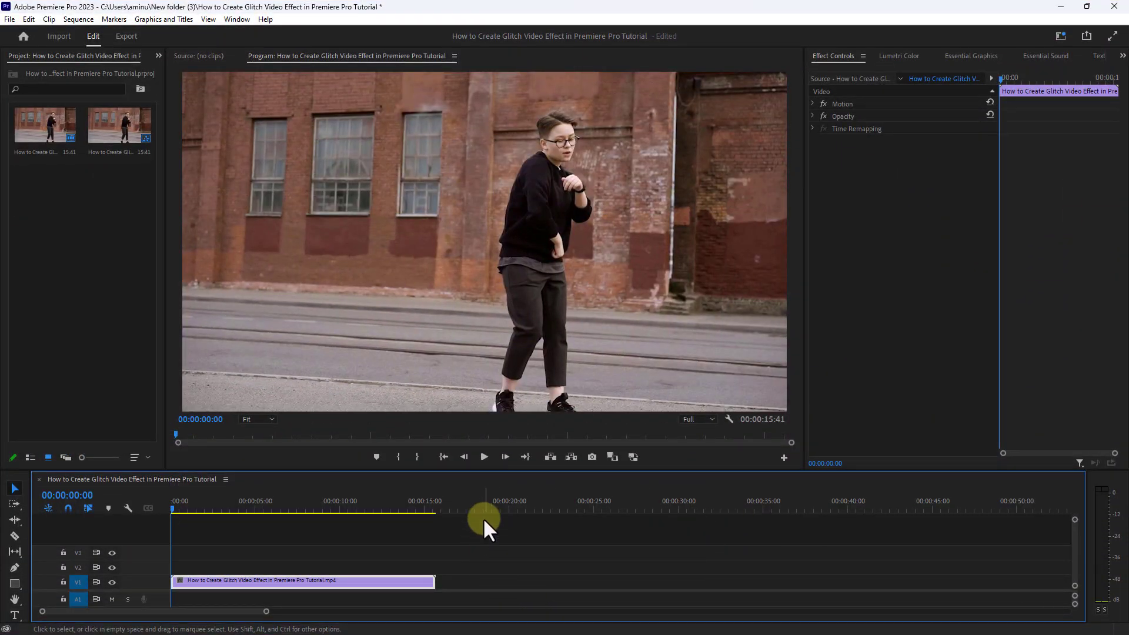
Duplicate the dance clip twice on V1, placing three copies end to end
left_click(483, 456)
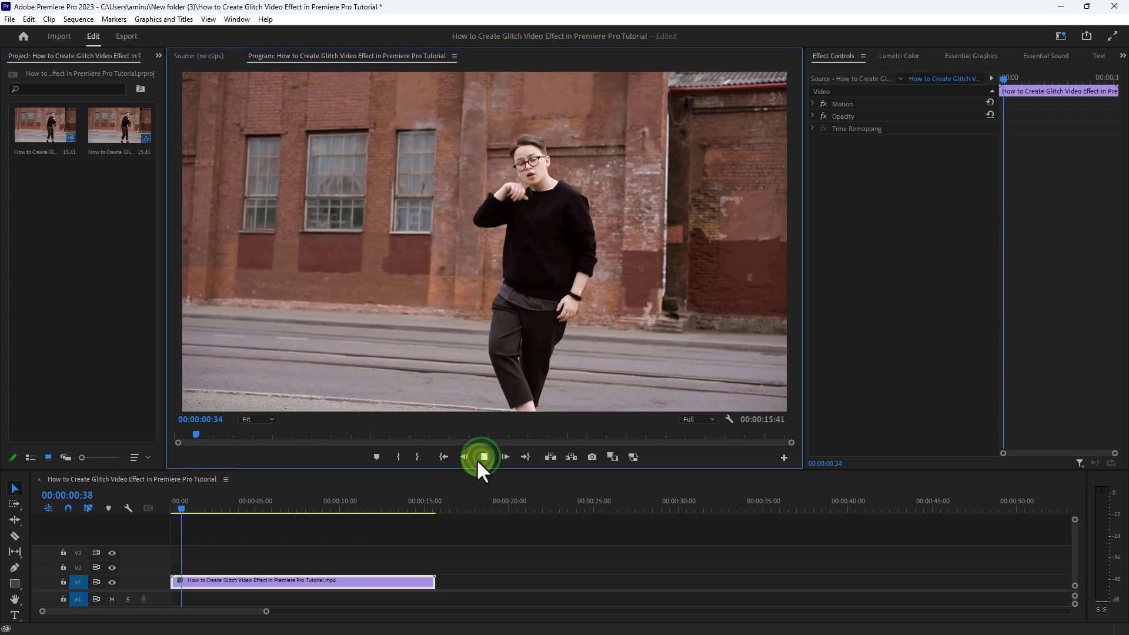
left_click(505, 456)
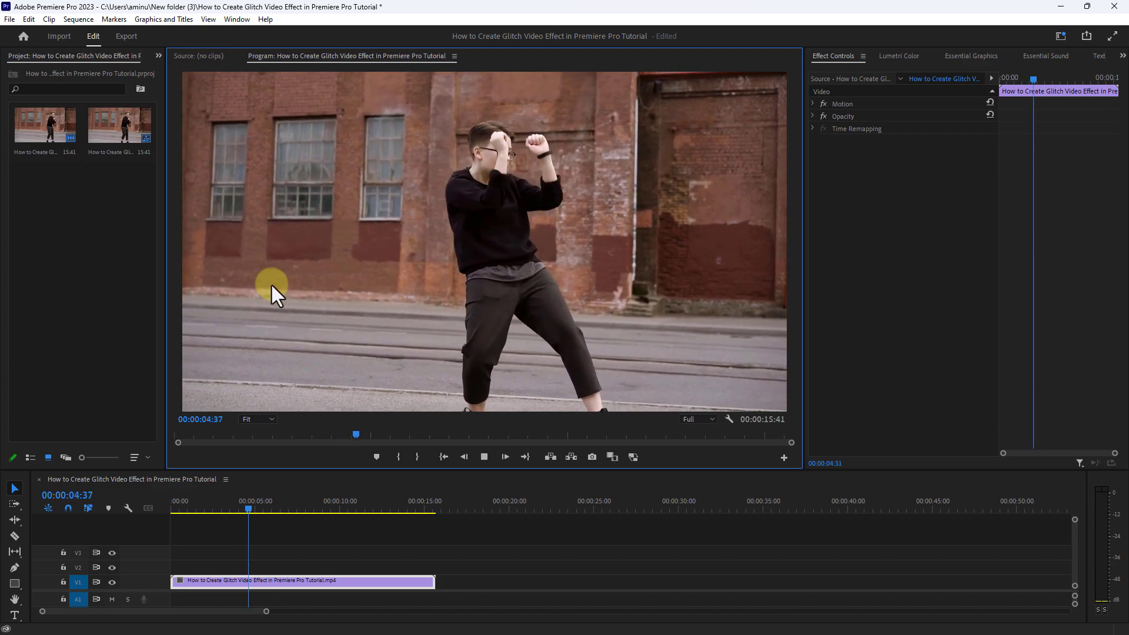
left_click(504, 457)
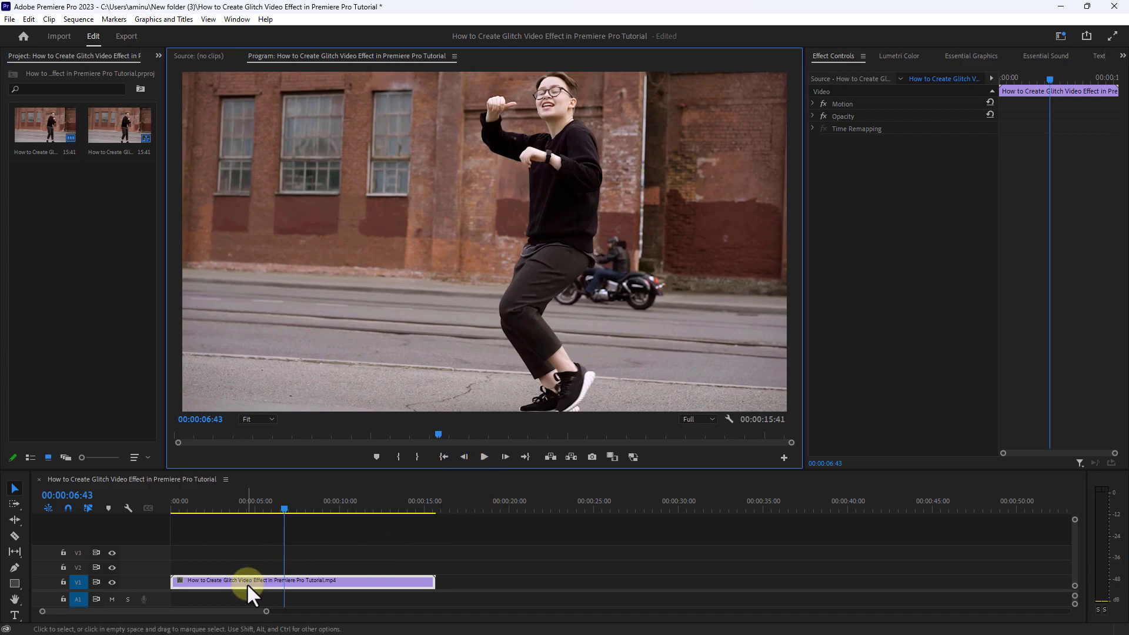
mouse_move(267, 590)
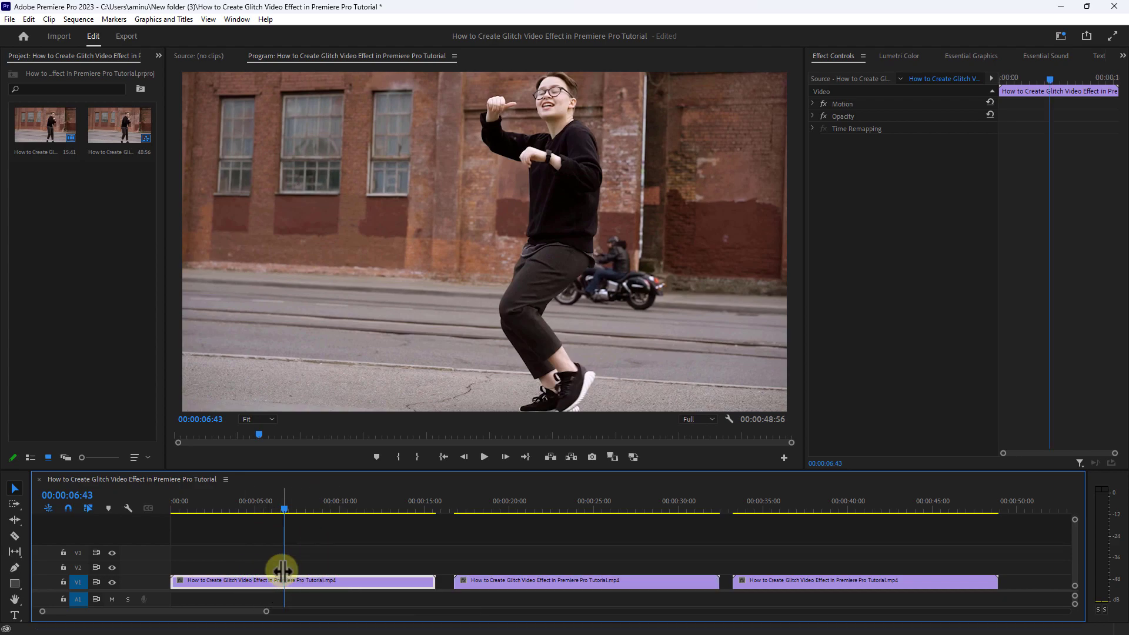
mouse_move(236, 19)
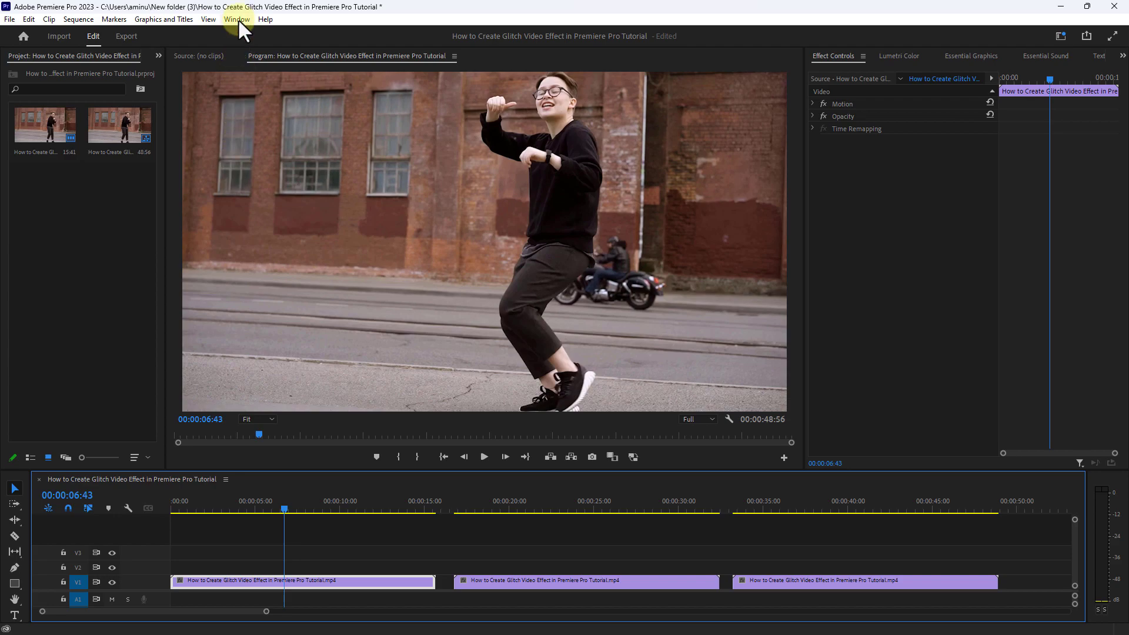
Show the Effects panel from the Window menu and filter it for 'RGB'
left_click(236, 19)
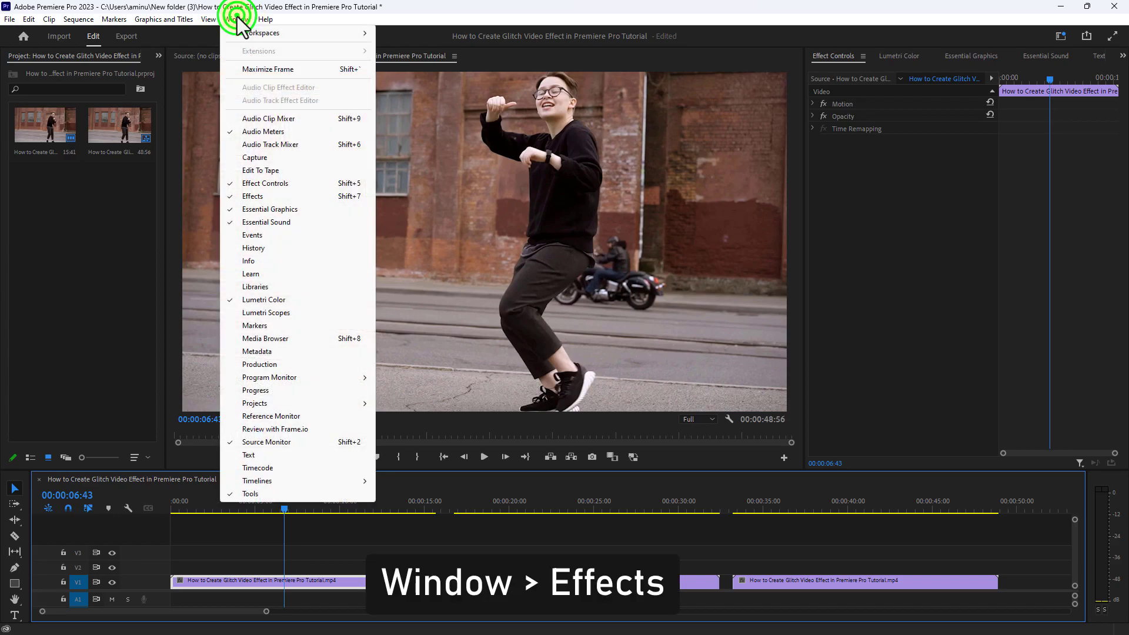
mouse_move(252, 196)
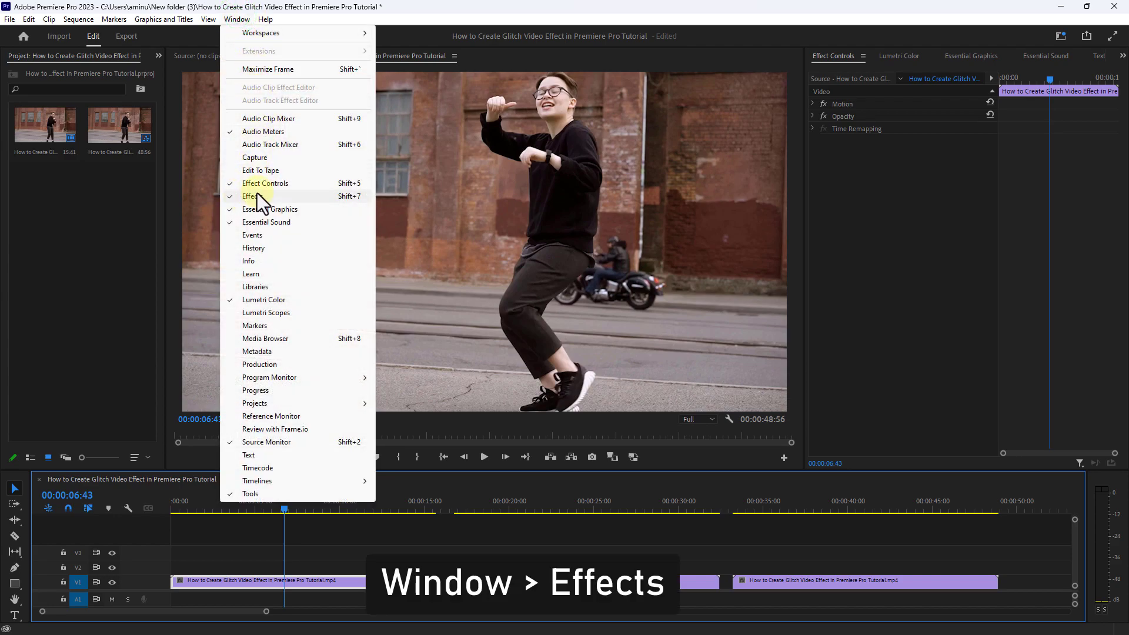
left_click(252, 196)
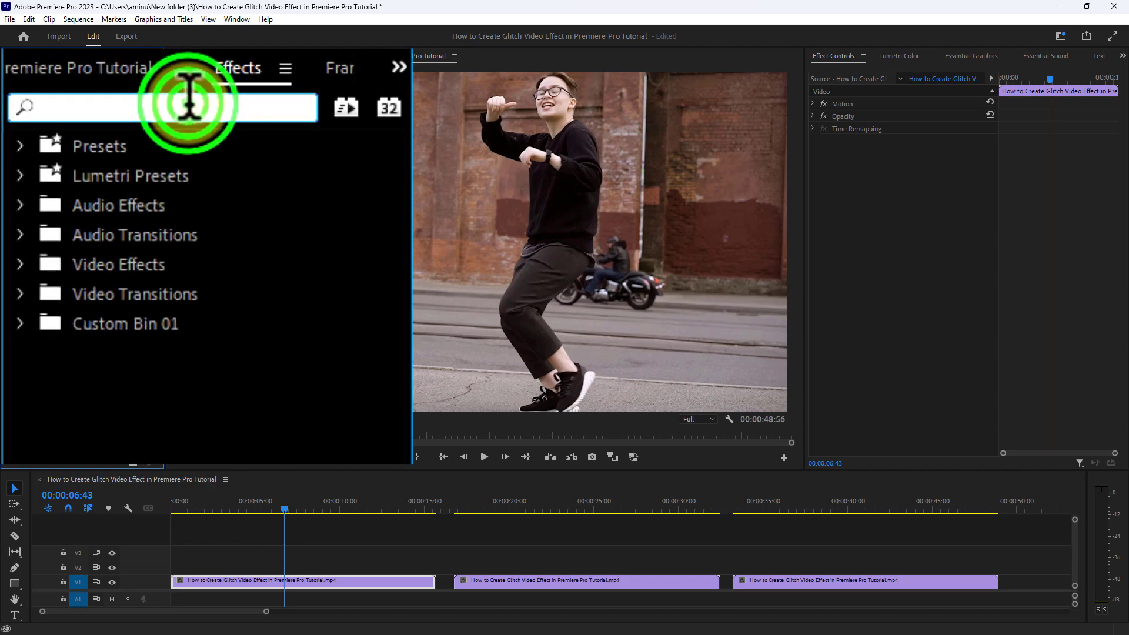
type("RG")
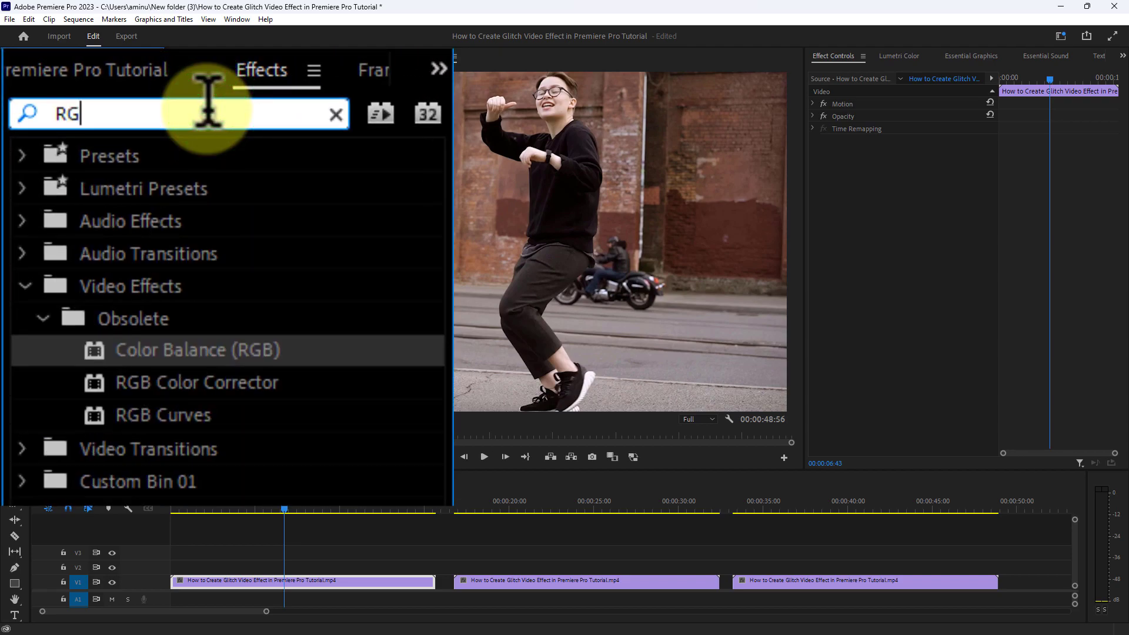
type("B")
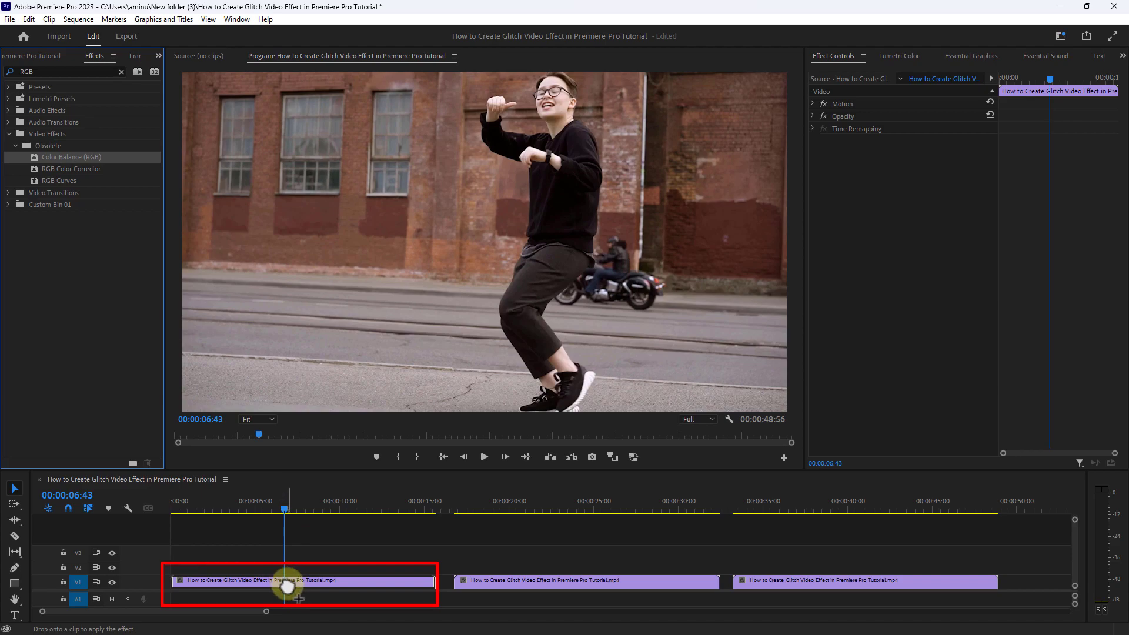
Add Color Balance (RGB) to the first clip, zeroing Green and Blue
left_click(295, 581)
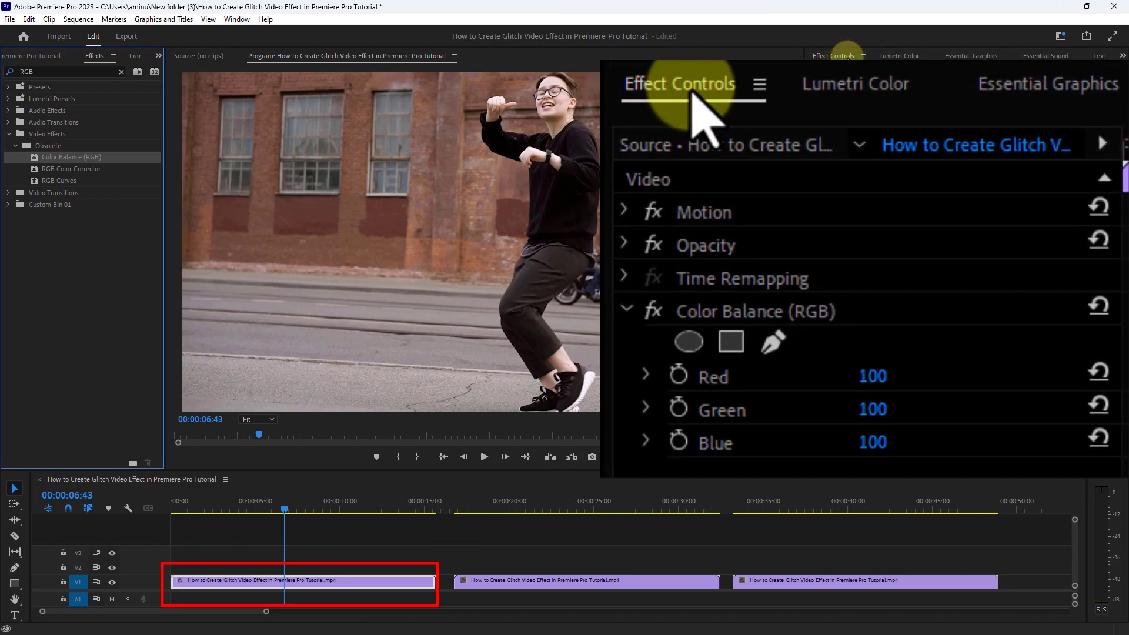
mouse_move(695, 90)
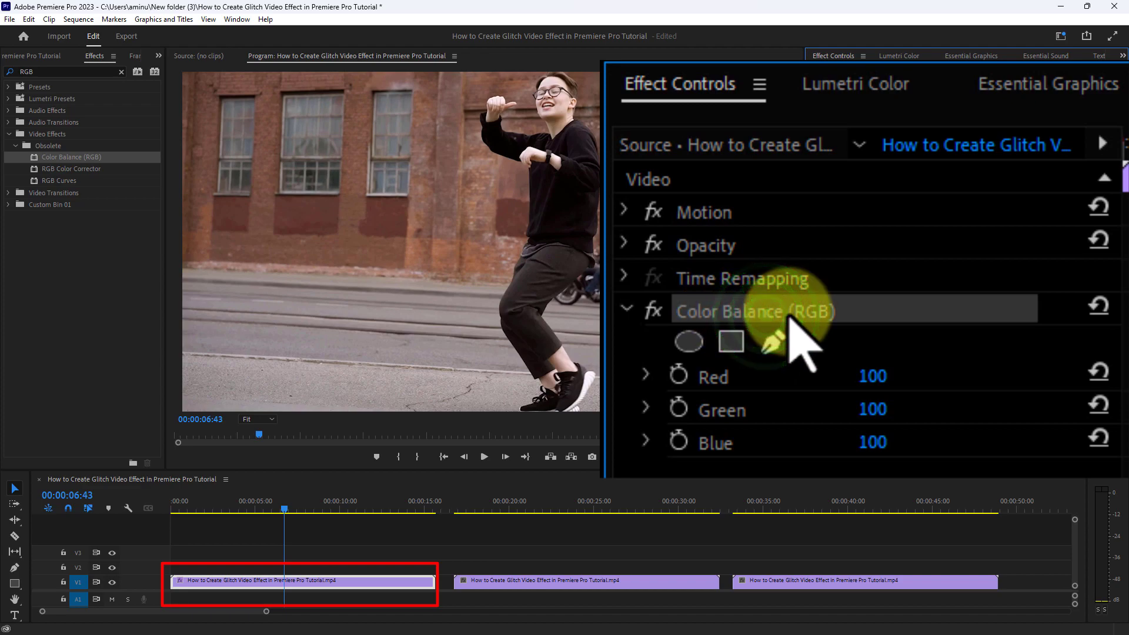
mouse_move(742, 331)
type("0")
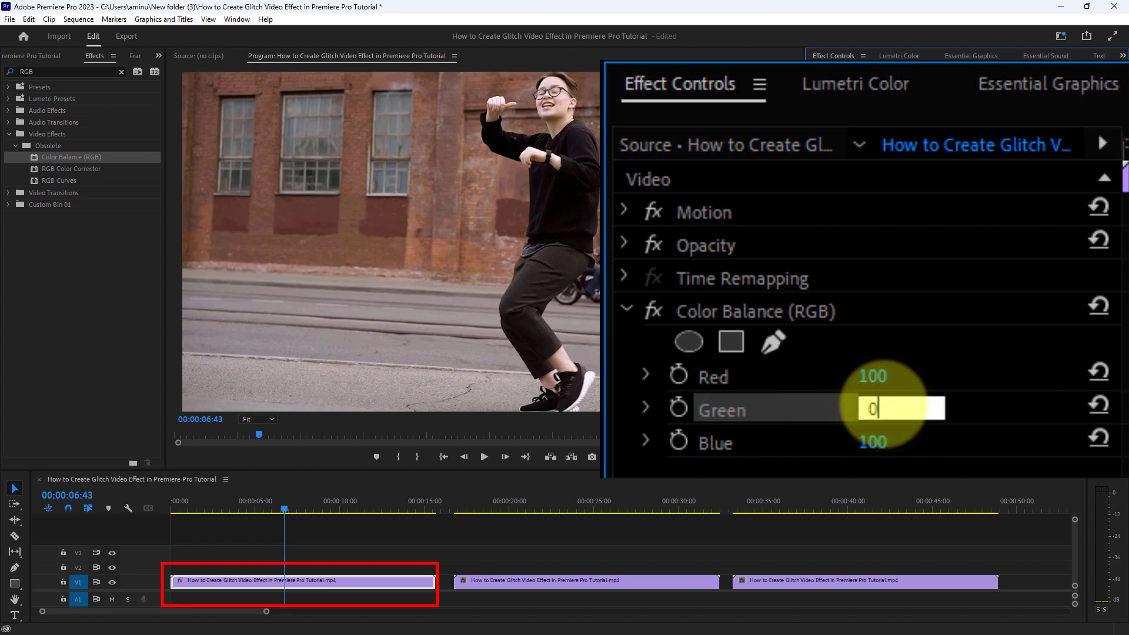
key("Return")
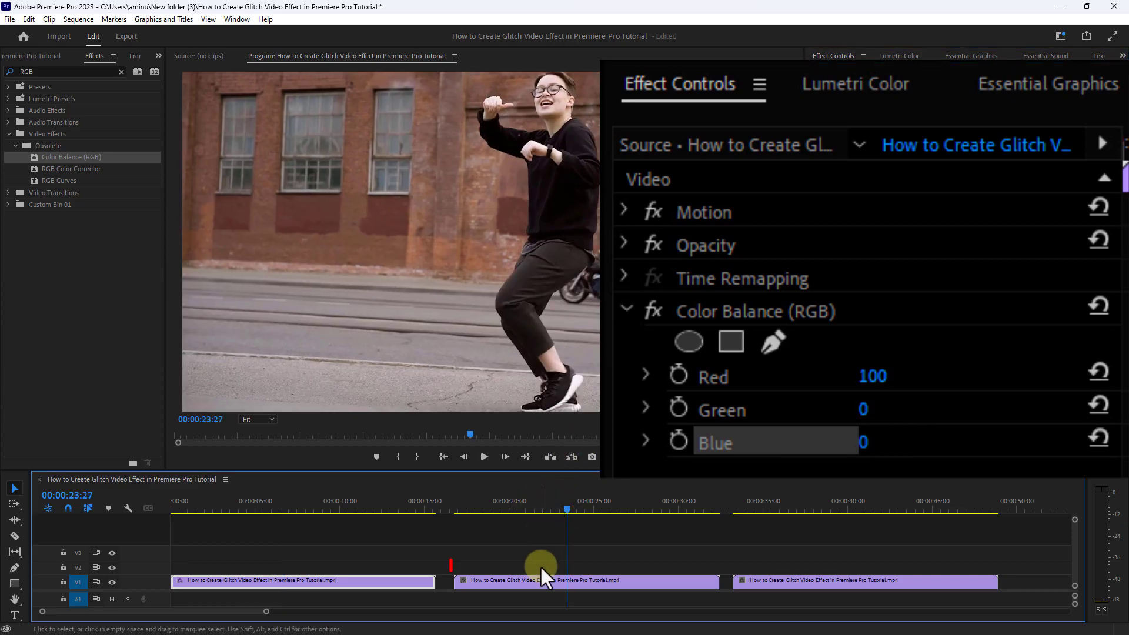
Set the middle clip's Color Balance (RGB) Blue to 0, leaving Red 0 and Green 100
left_click(583, 580)
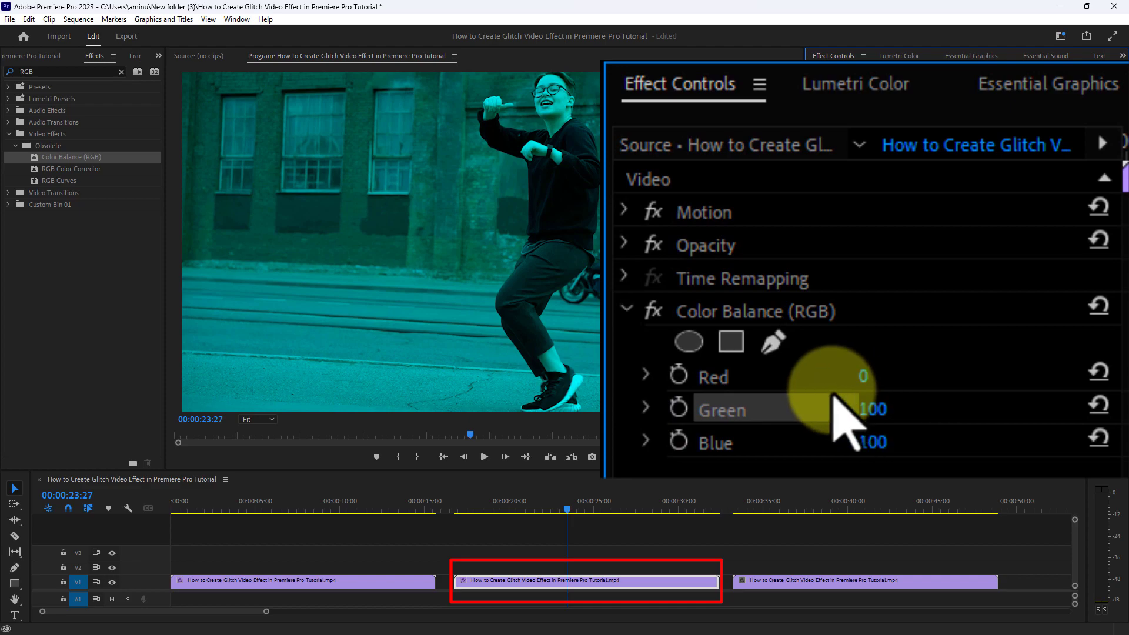
mouse_move(763, 425)
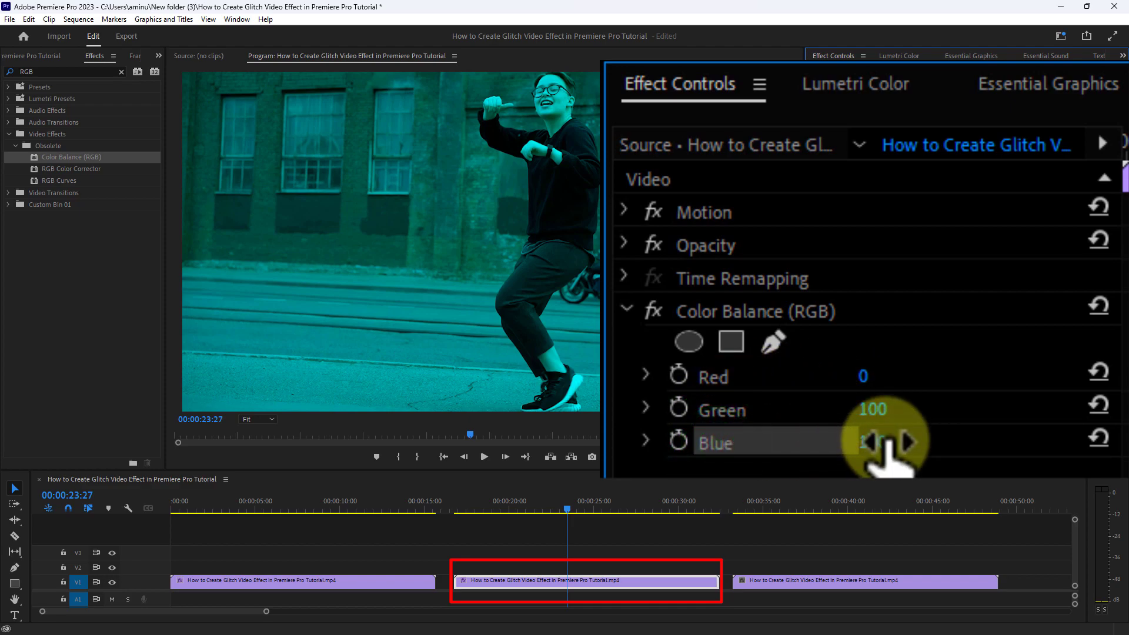
double_click(864, 441)
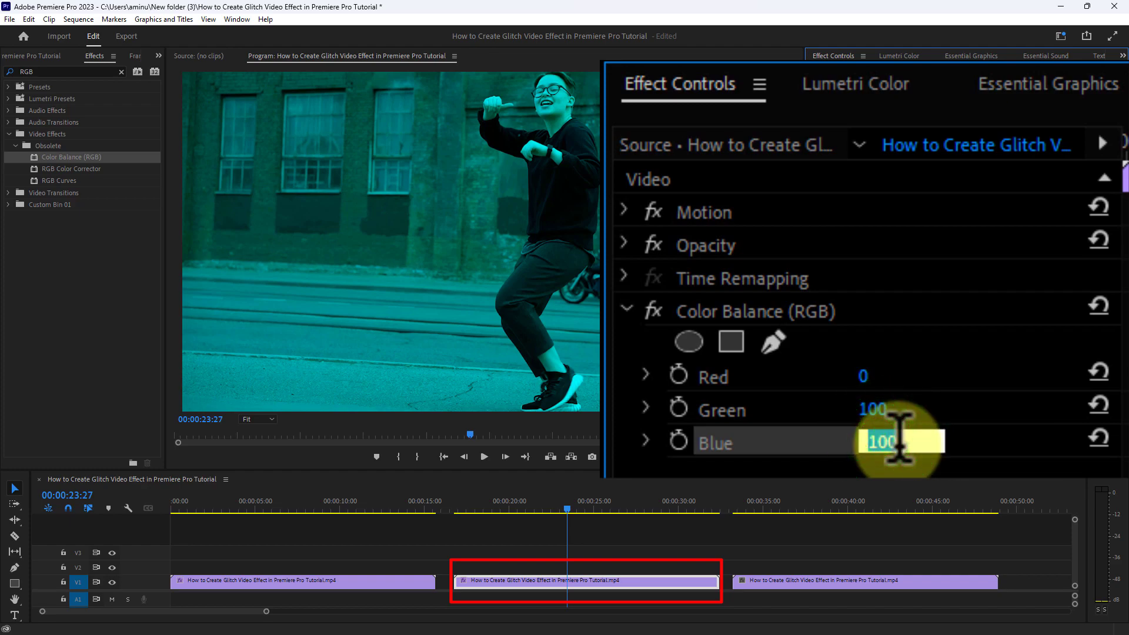
type("0")
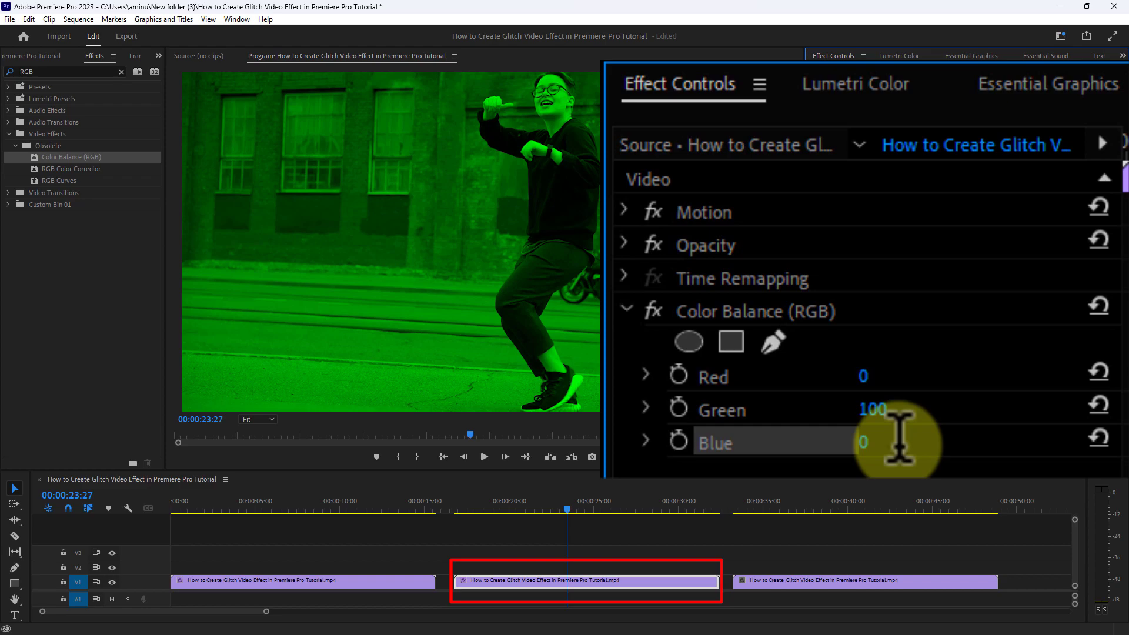
mouse_move(706, 331)
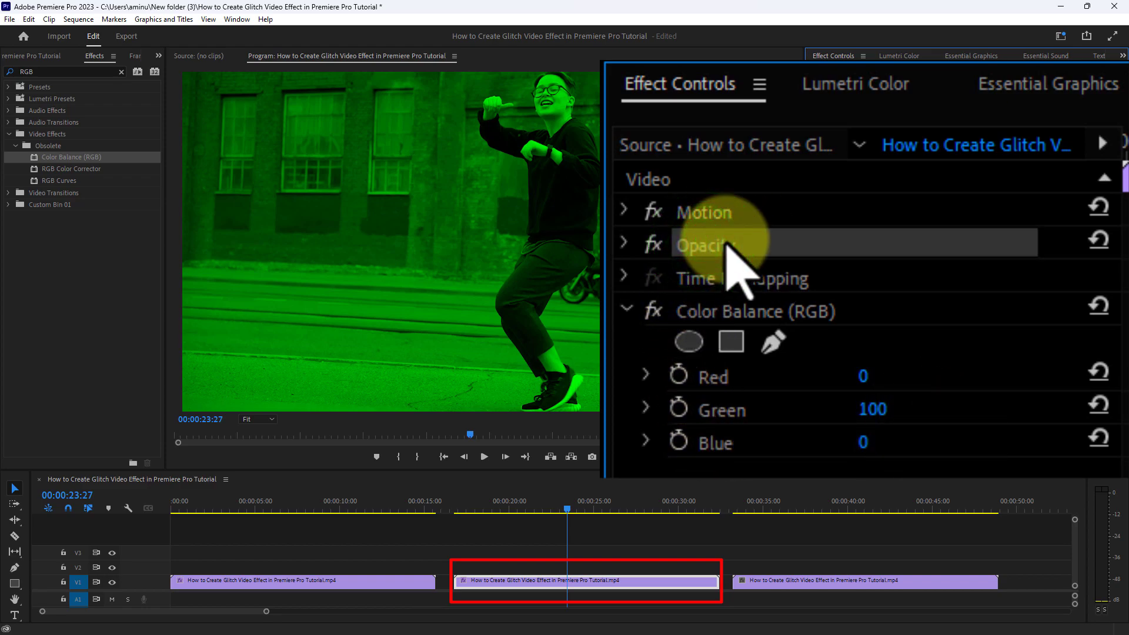
Expand the green clip's Opacity and set its Blend Mode to Screen
left_click(623, 243)
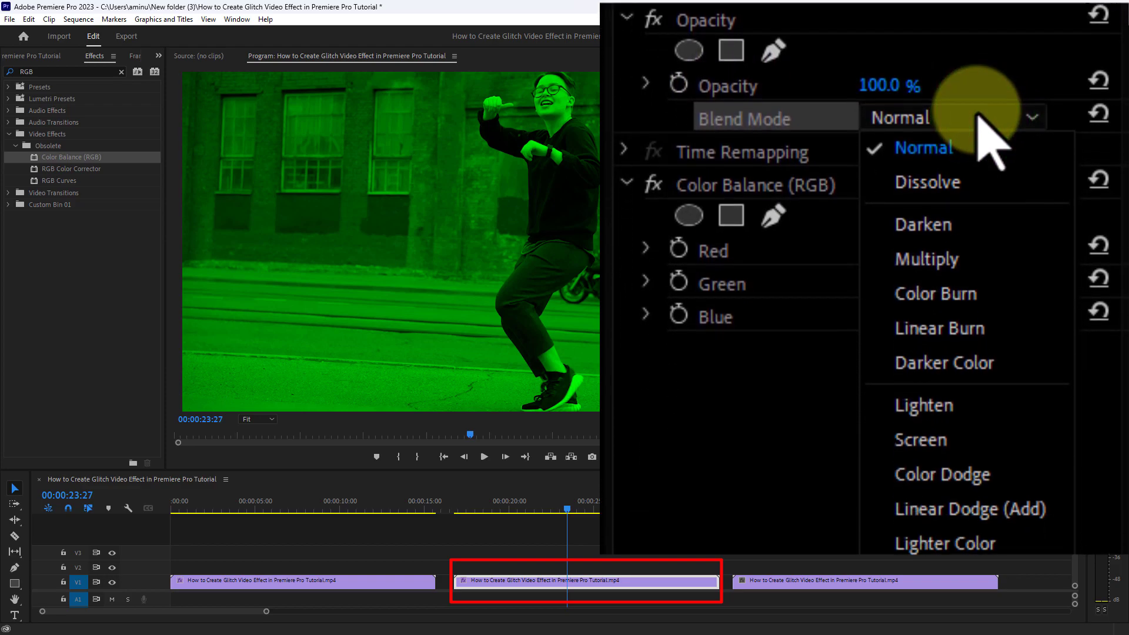
mouse_move(923, 431)
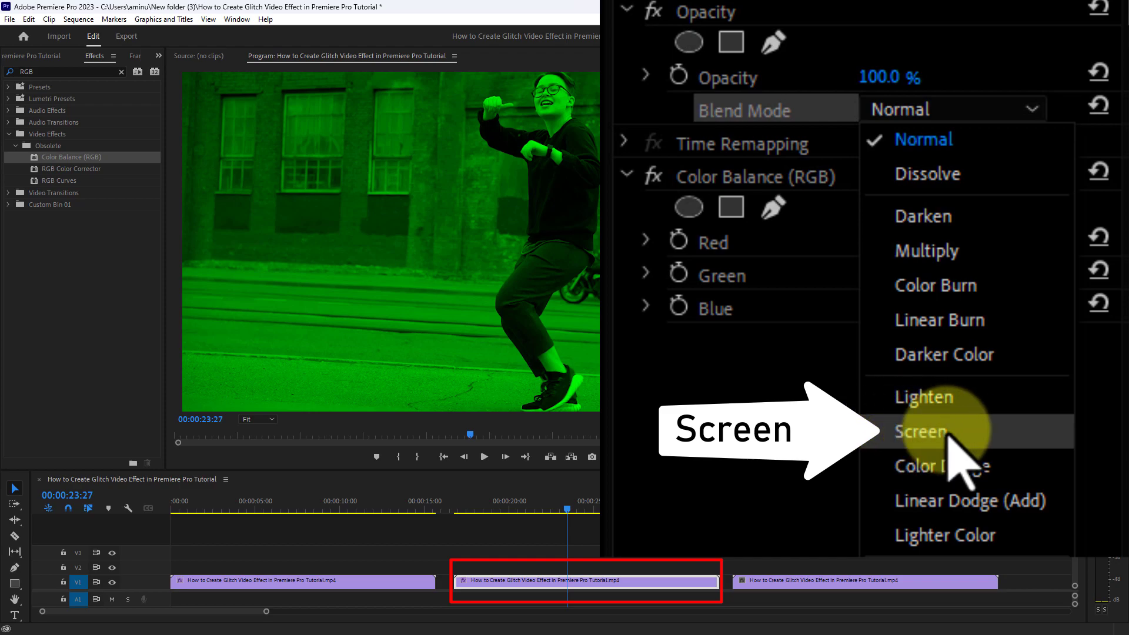
left_click(920, 431)
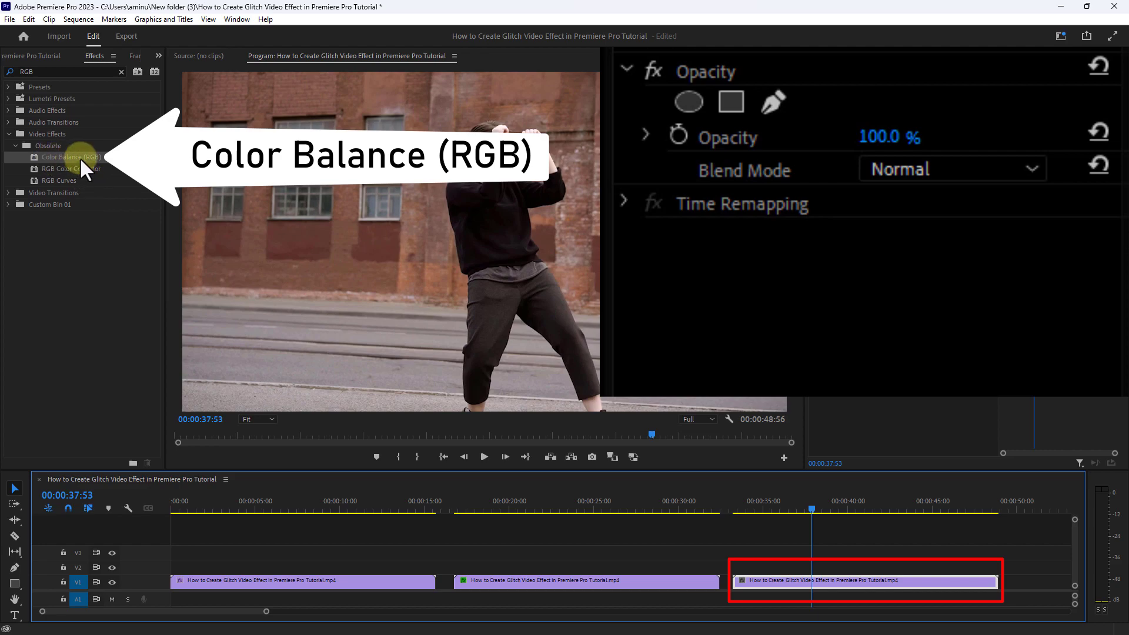
Apply Color Balance (RGB) to the third clip with Red and Green at 0, Blue 100
left_click(65, 157)
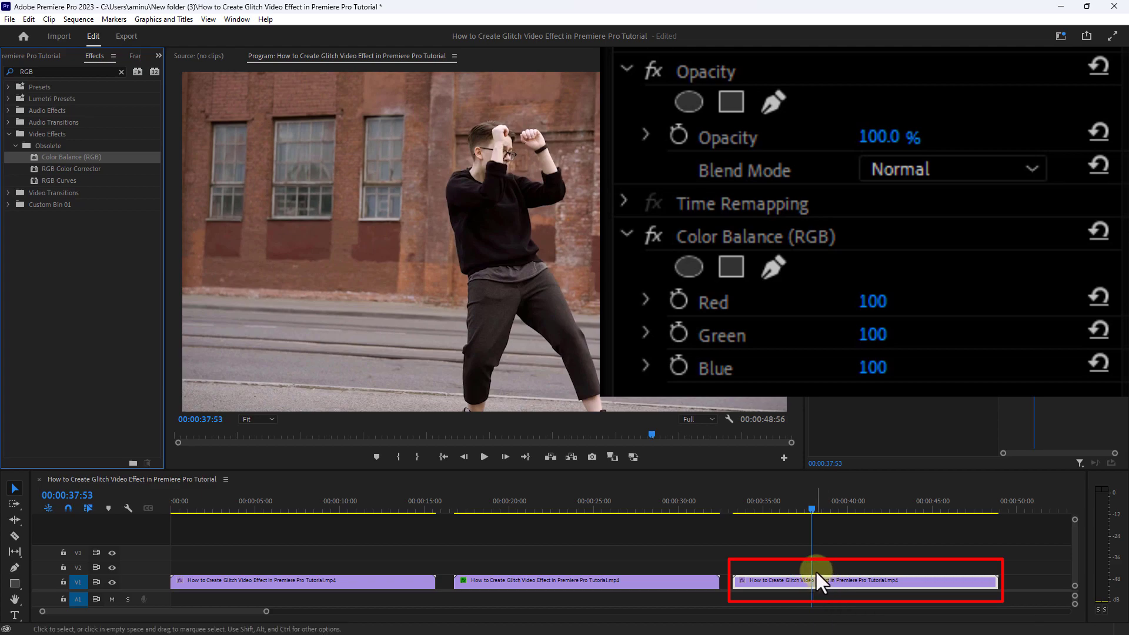
mouse_move(862, 588)
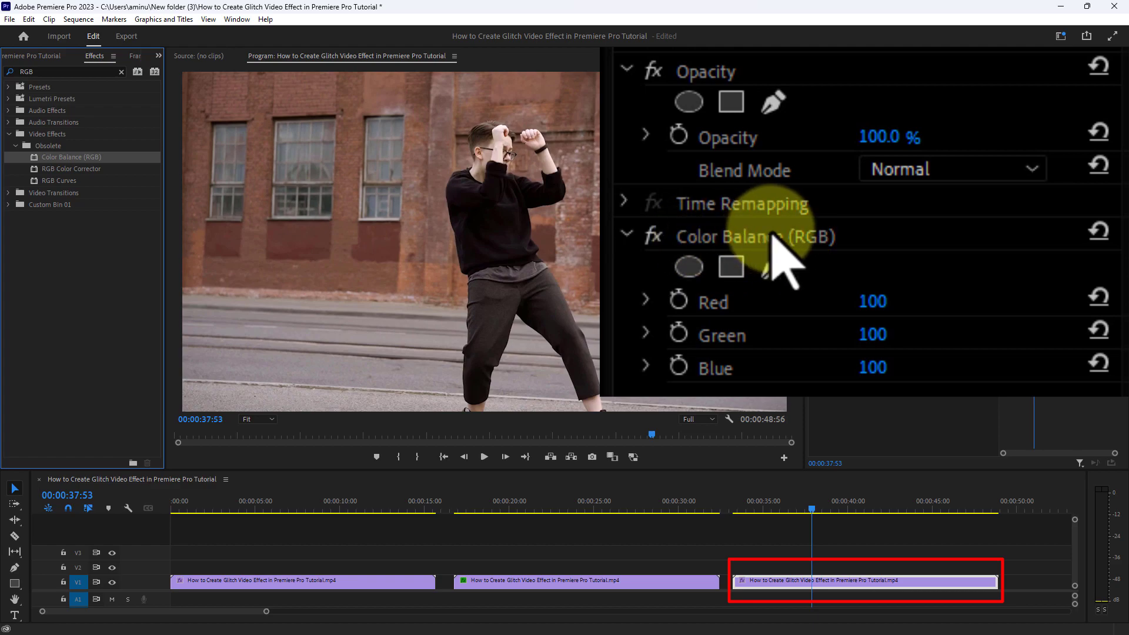
mouse_move(728, 237)
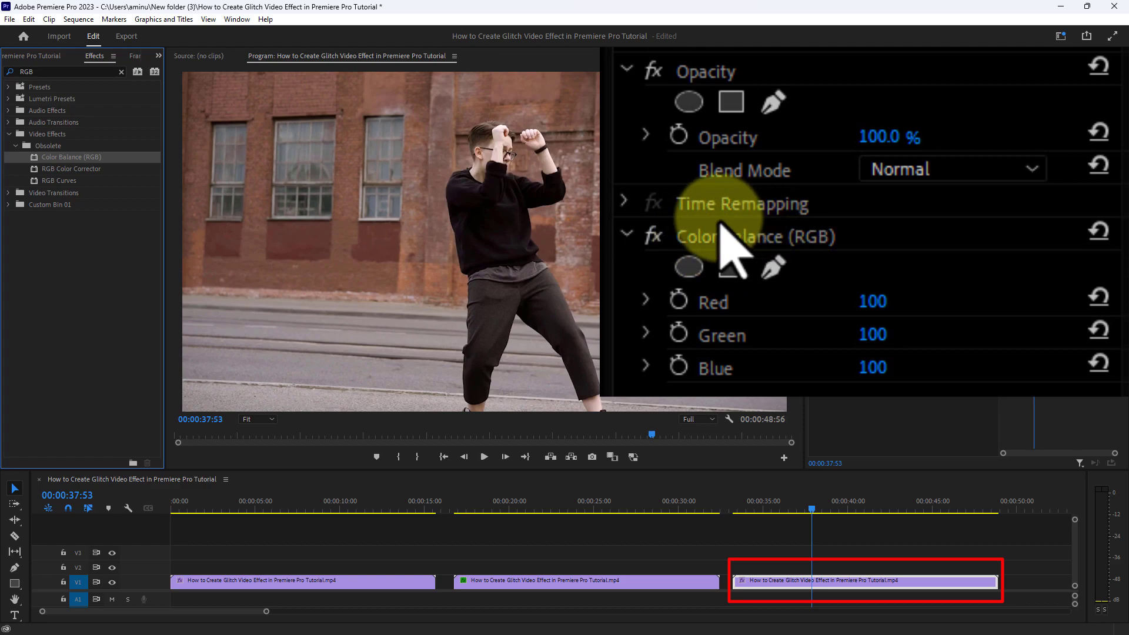
mouse_move(728, 331)
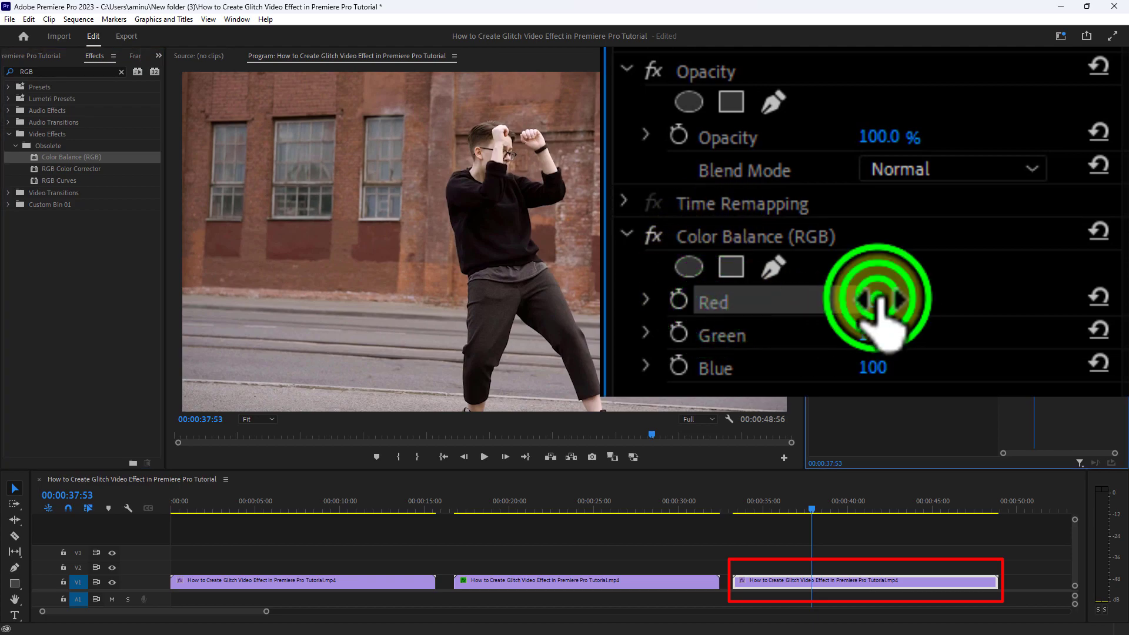
left_click(871, 301)
type("0")
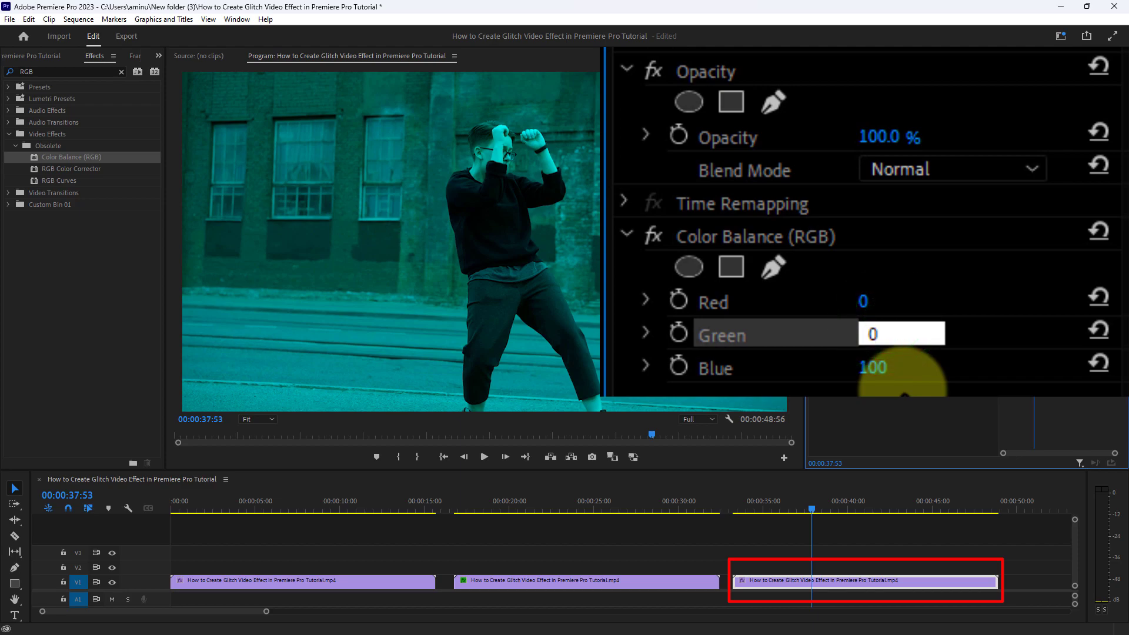
left_click(900, 334)
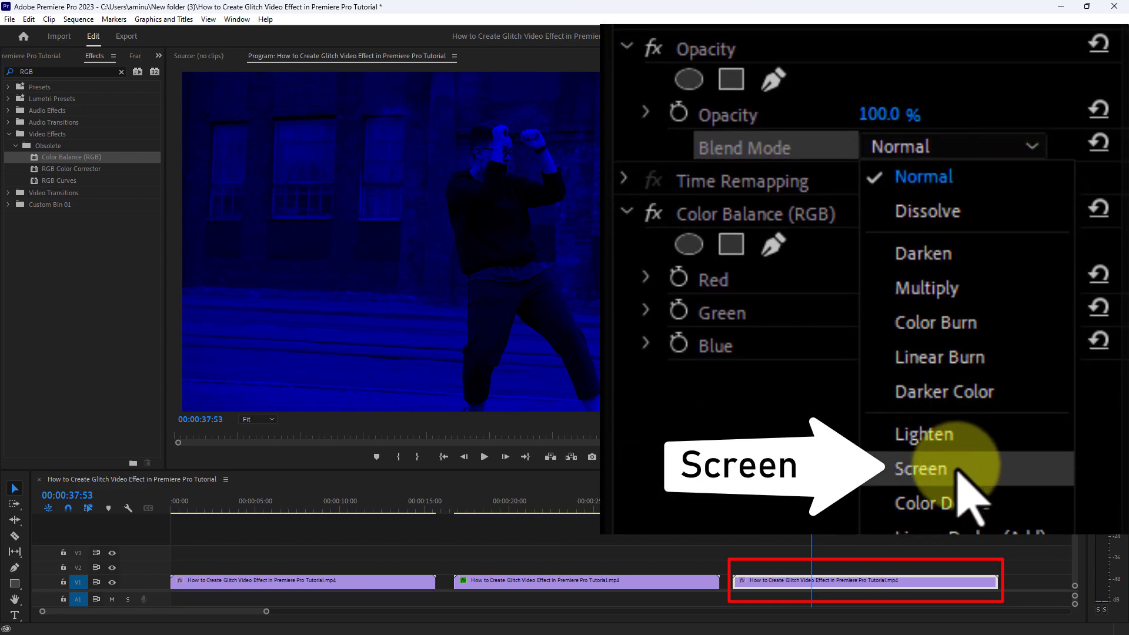
Set the blue clip's Opacity Blend Mode to Screen
left_click(921, 468)
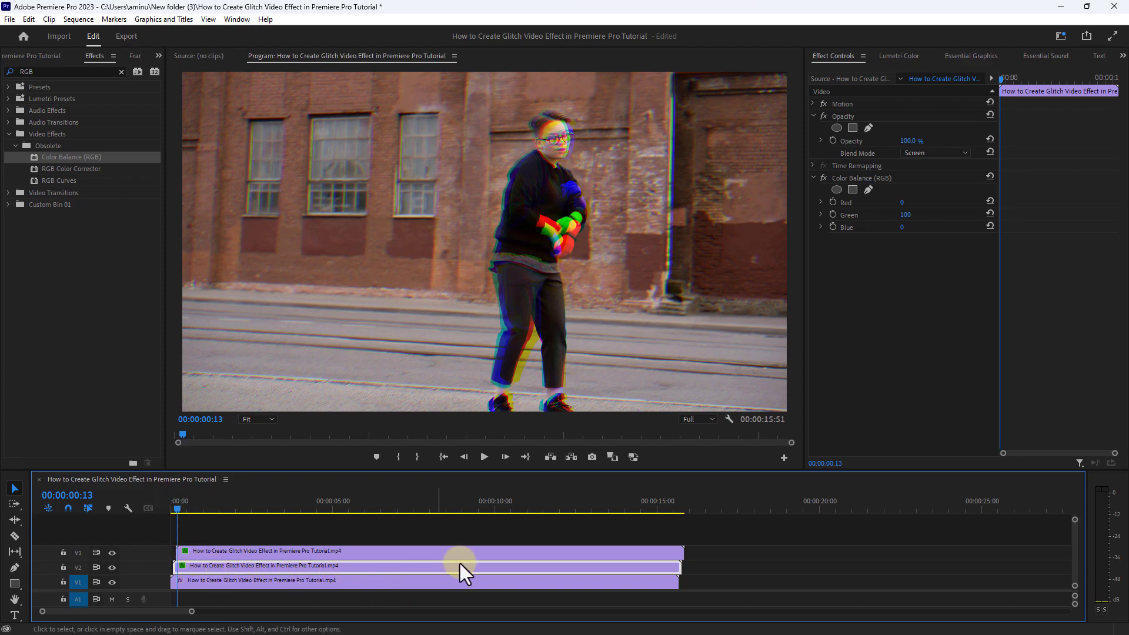
mouse_move(482, 456)
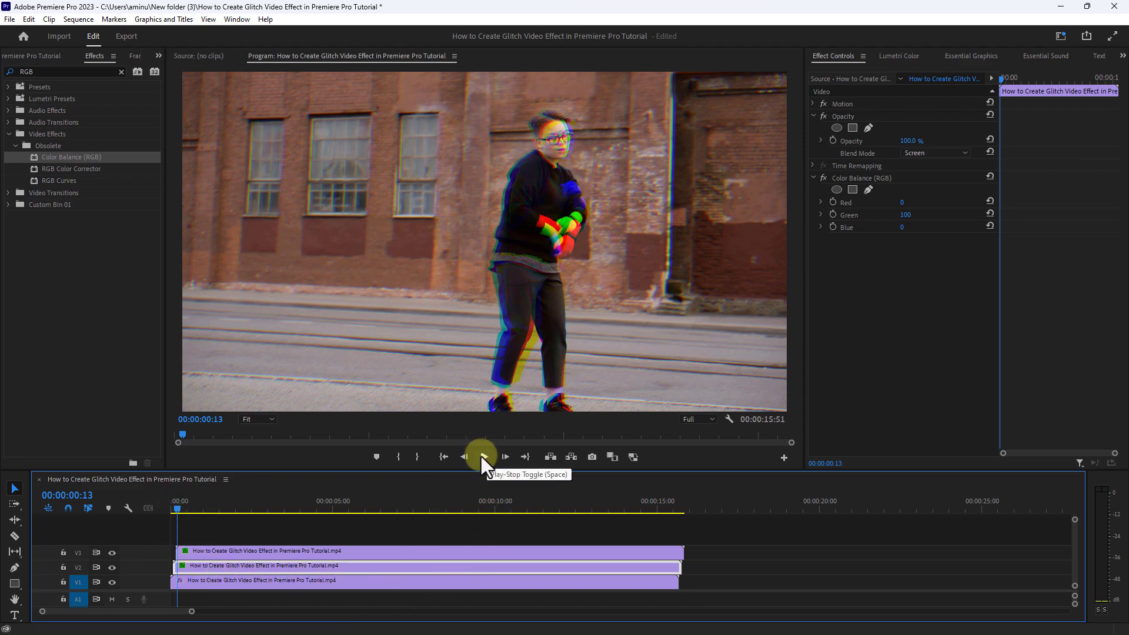
Play the sequence in the Program Monitor to preview the RGB glitch
left_click(481, 456)
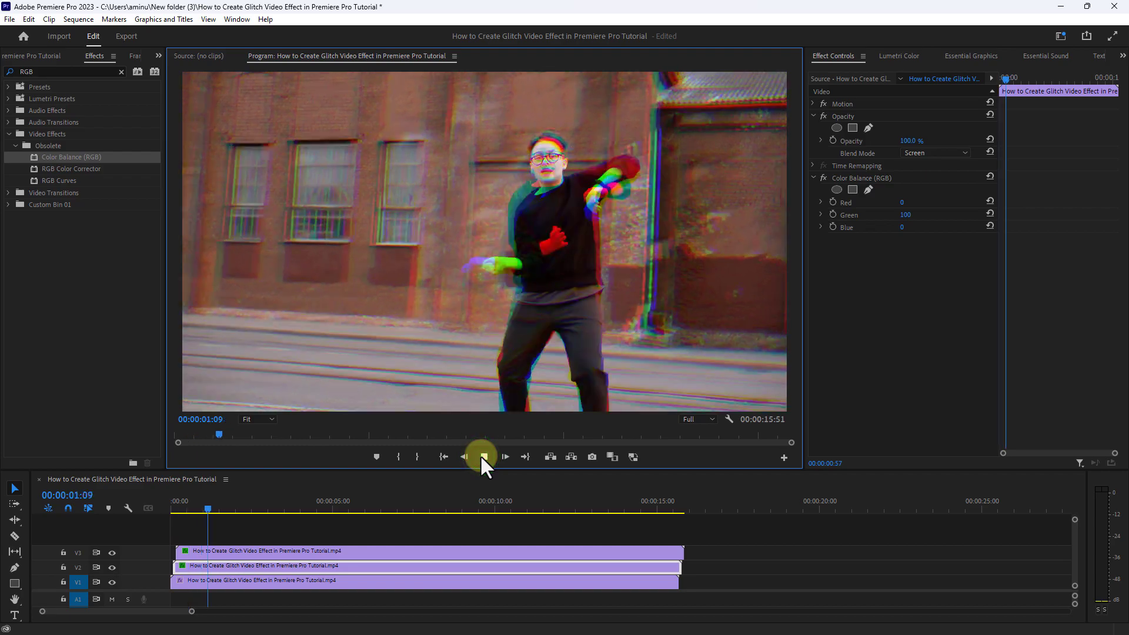
left_click(504, 456)
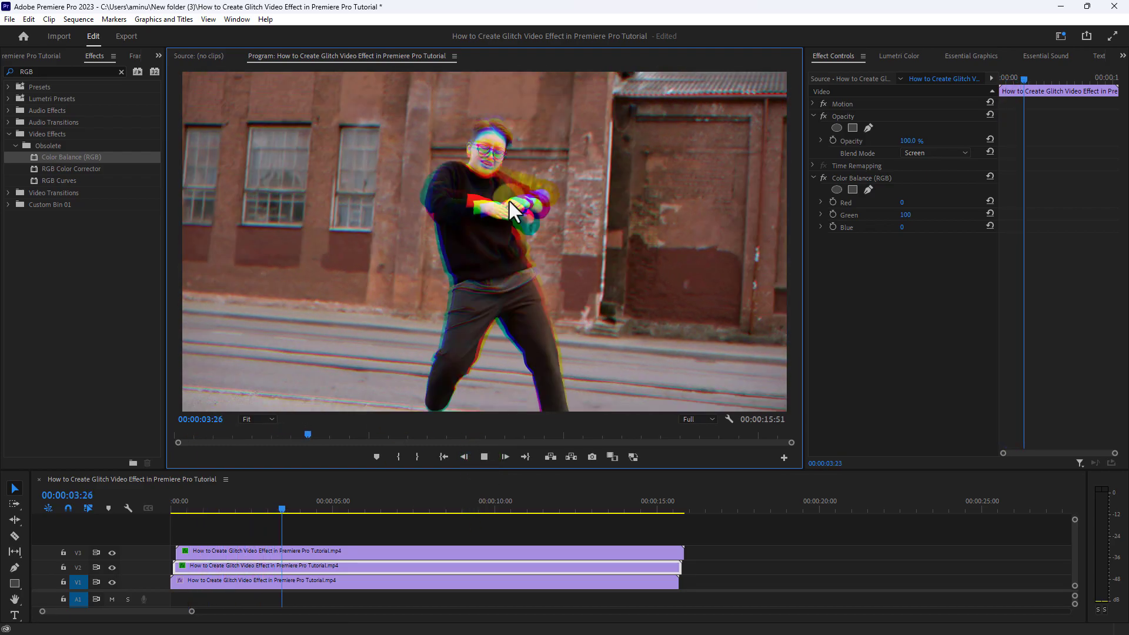